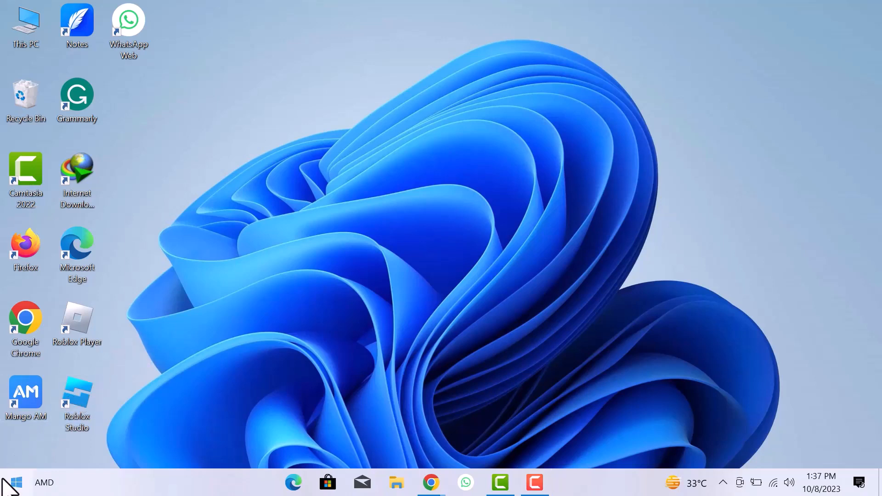
Search 'wind' in the Start menu and launch Windows Security
{"action": "type", "text": "window"}
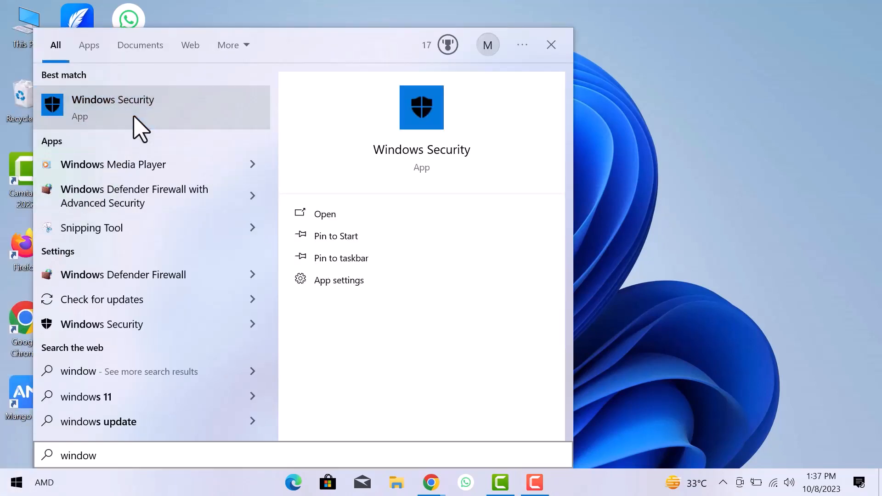
{"action": "left_click", "coordinate": [113, 107]}
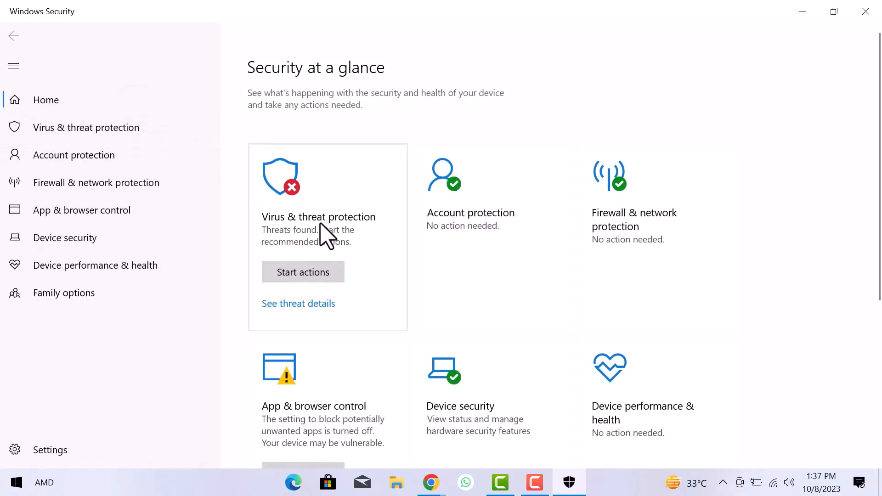
Open Virus & threat protection and go to its Manage settings page
{"action": "left_click", "coordinate": [318, 216]}
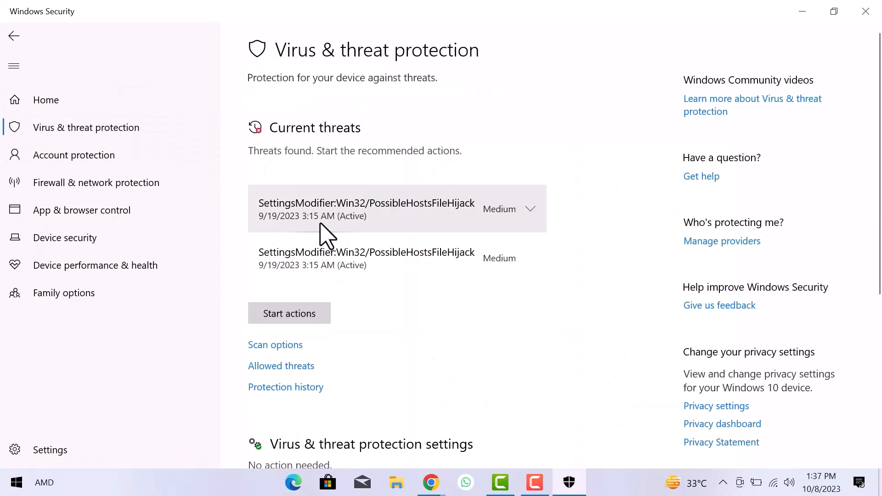
{"action": "scroll", "scroll_direction": "down", "scroll_amount": 3}
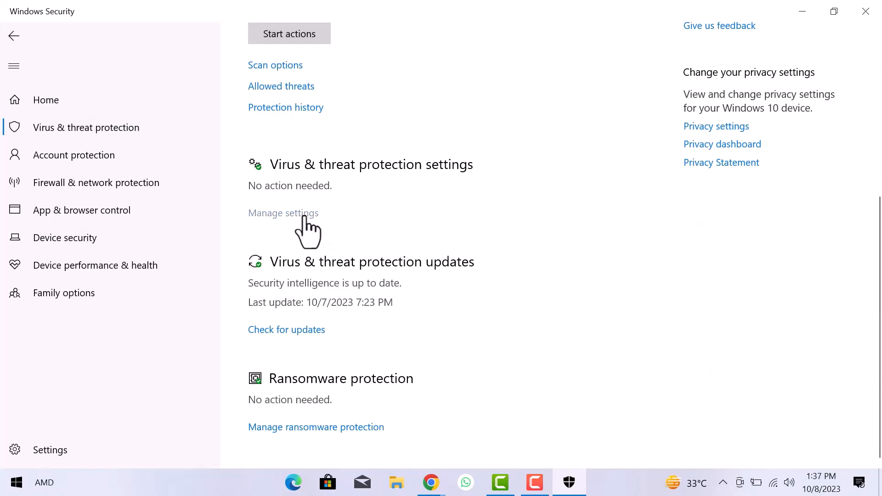
{"action": "left_click", "coordinate": [283, 213]}
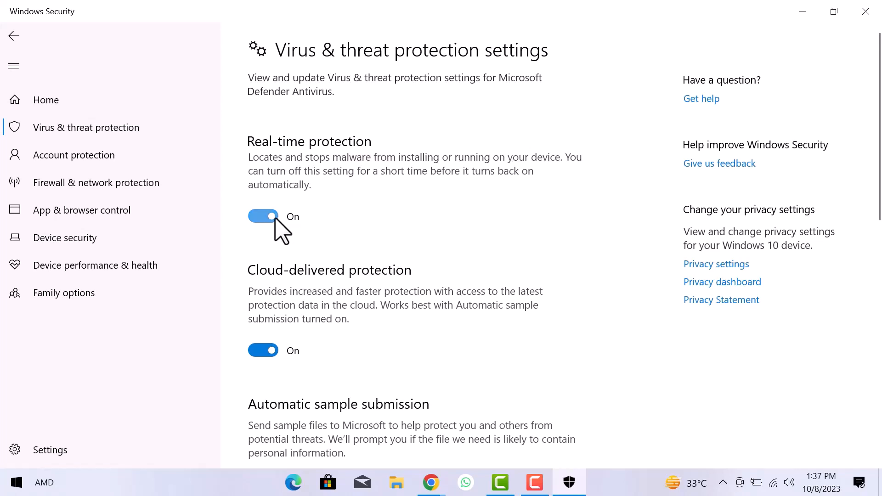
Switch off Real-time, Cloud-delivered, Automatic sample submission and Tamper Protection, then close Windows Security
{"action": "scroll", "scroll_direction": "down", "scroll_amount": 3}
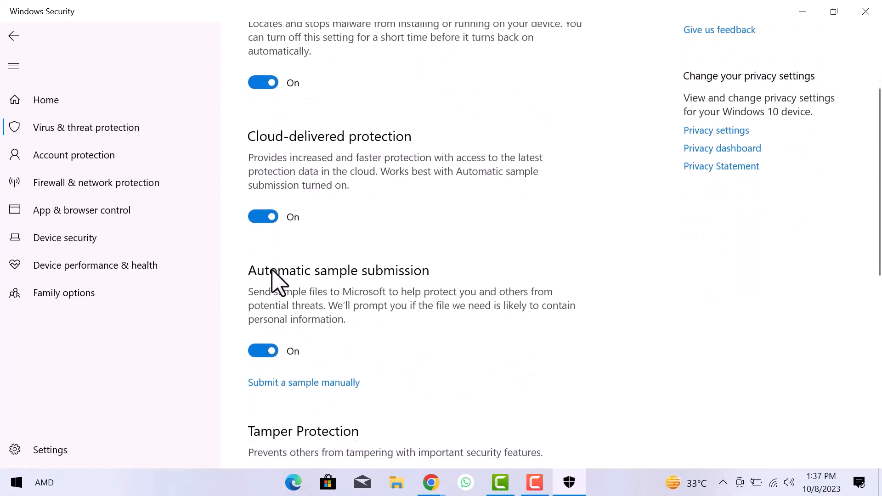
{"action": "scroll", "scroll_direction": "down", "scroll_amount": 3}
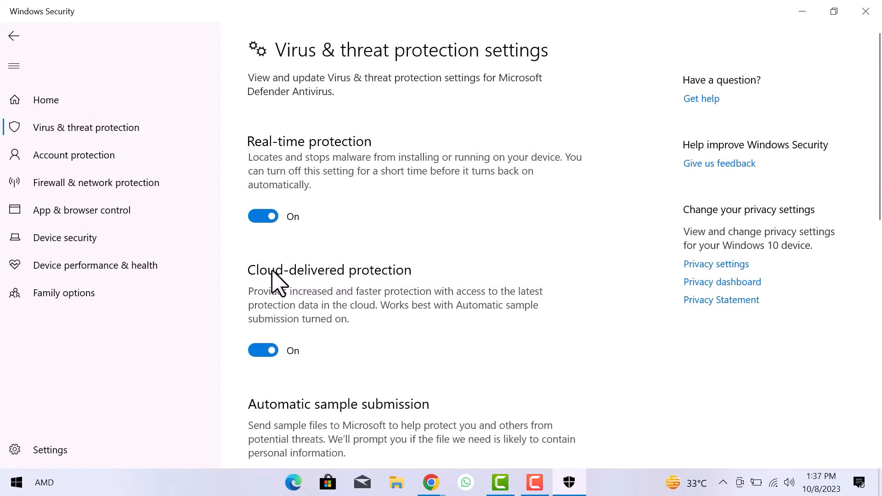
{"action": "left_click", "coordinate": [263, 216]}
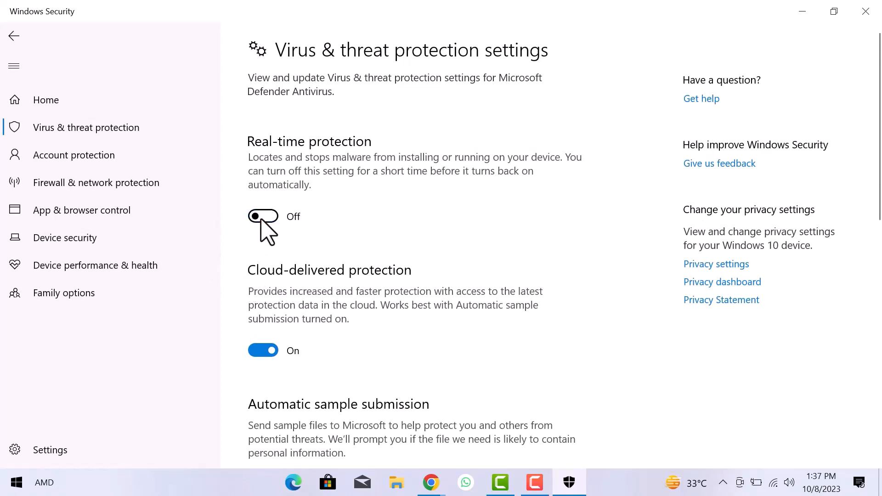
{"action": "scroll", "scroll_direction": "down", "scroll_amount": 3}
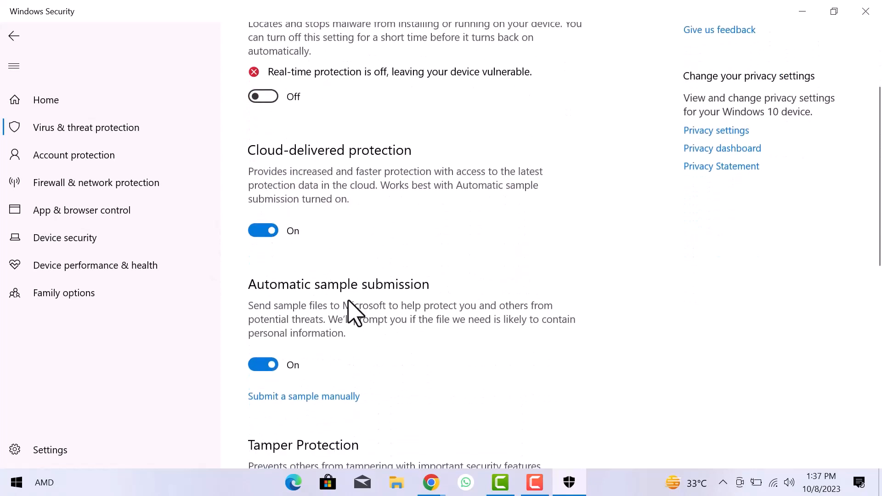
{"action": "left_click", "coordinate": [263, 230]}
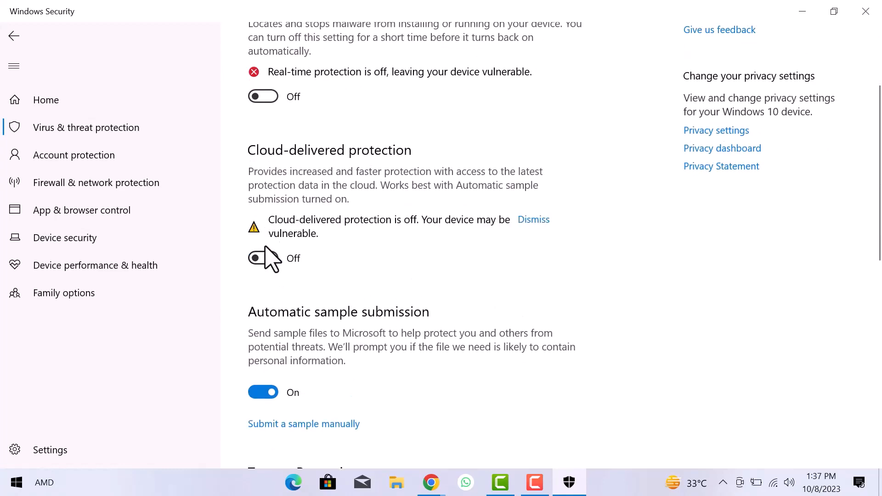
{"action": "left_click", "coordinate": [263, 392]}
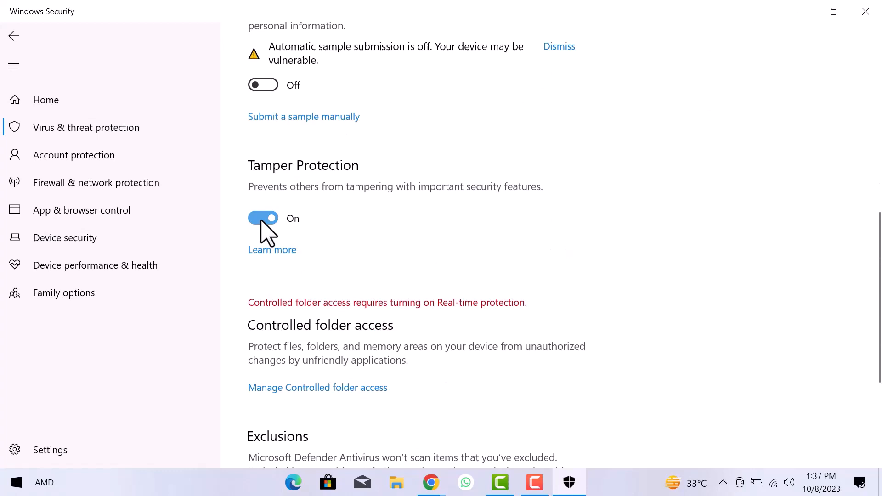
{"action": "left_click", "coordinate": [262, 218]}
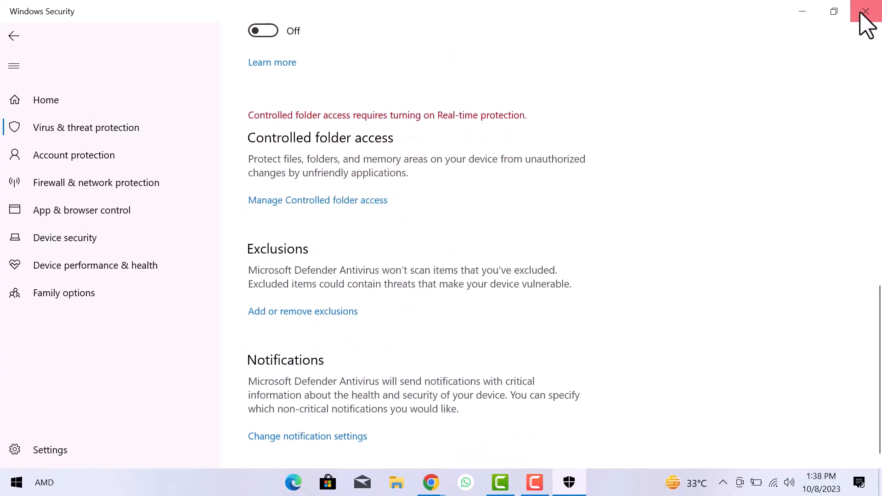
{"action": "left_click", "coordinate": [865, 11]}
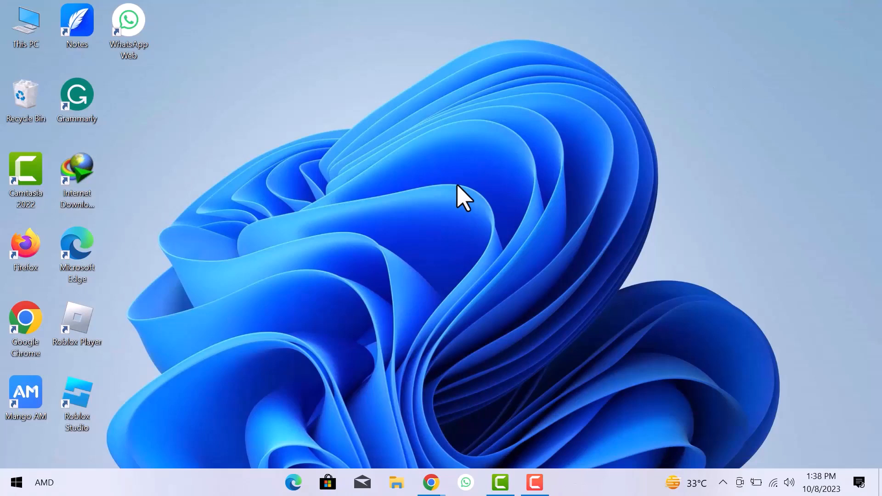
{"action": "mouse_move", "coordinate": [15, 482]}
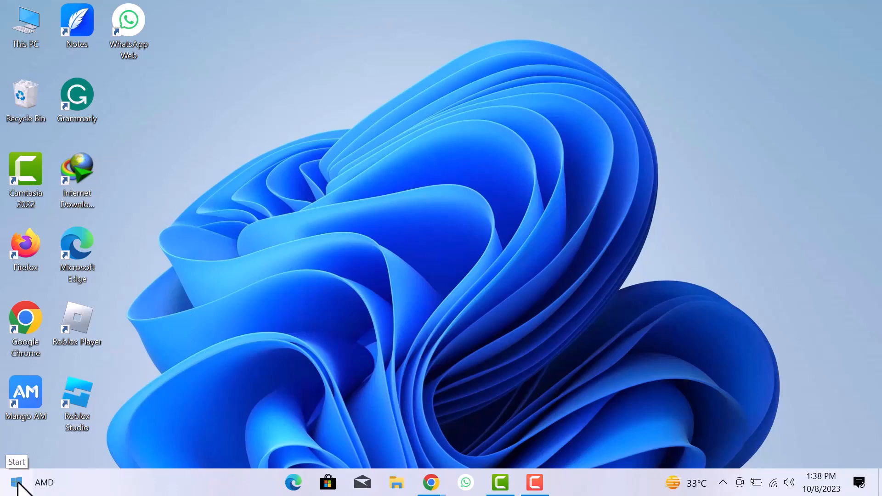
Search 'resi' from the Start menu to list Registry Editor
{"action": "left_click", "coordinate": [15, 483]}
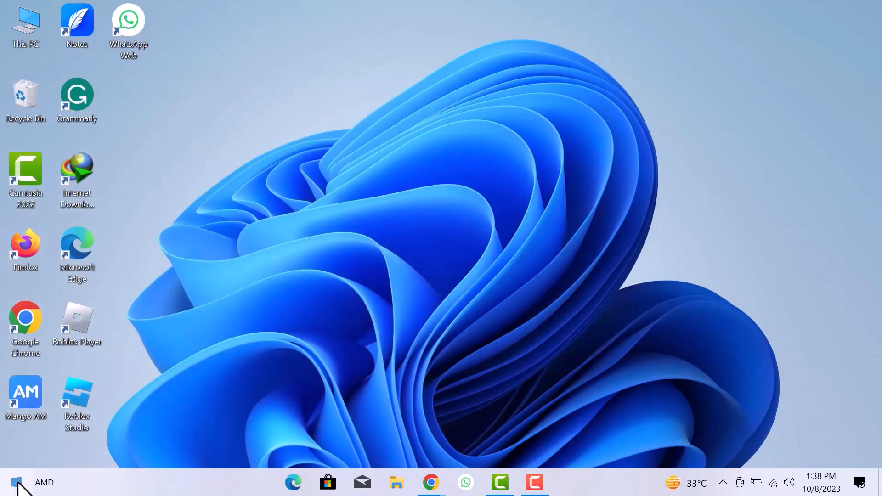
{"action": "type", "text": "resi"}
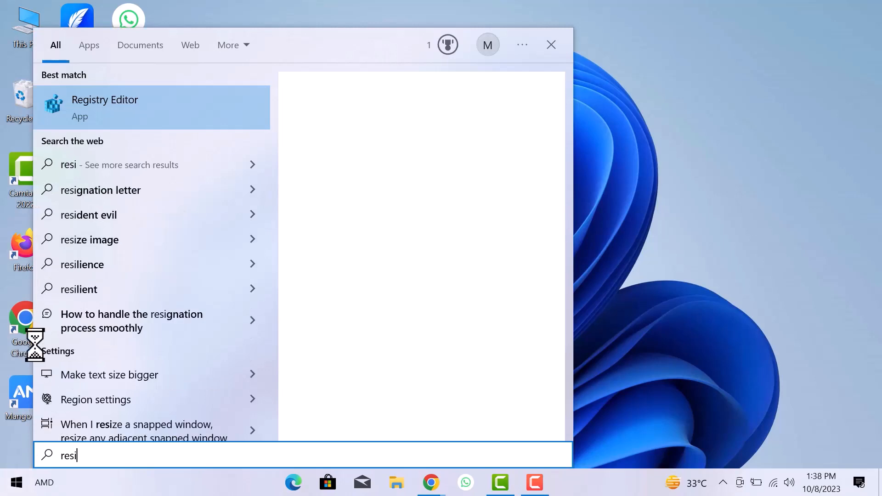
Launch Registry Editor and navigate to HKEY_LOCAL_MACHINE\SOFTWARE\Policies\Microsoft\Windows Defender
{"action": "left_click", "coordinate": [105, 107]}
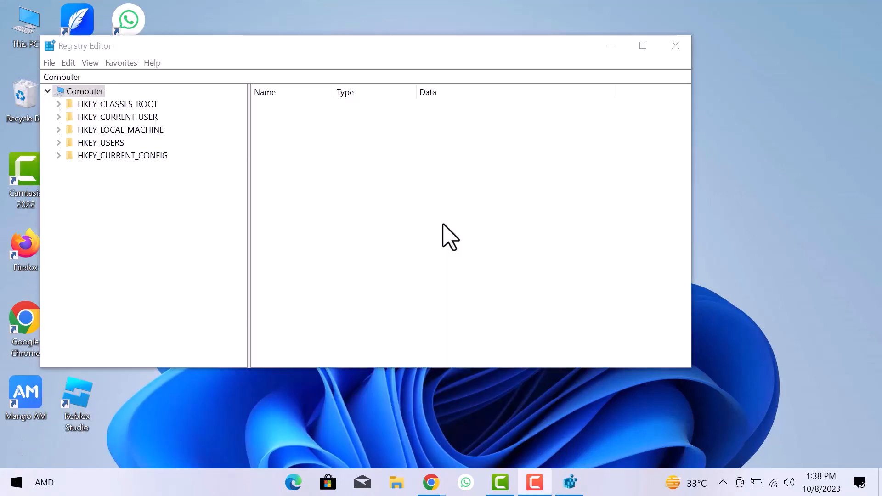
{"action": "left_click", "coordinate": [59, 130]}
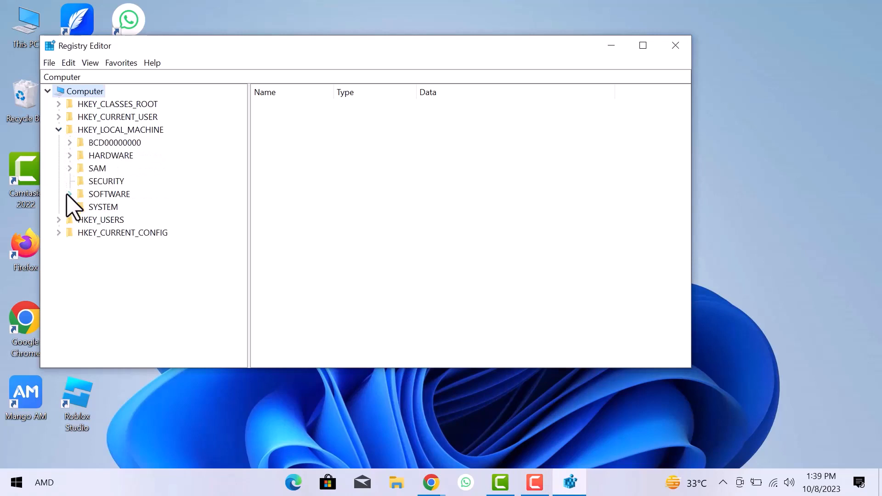
{"action": "left_click", "coordinate": [70, 194]}
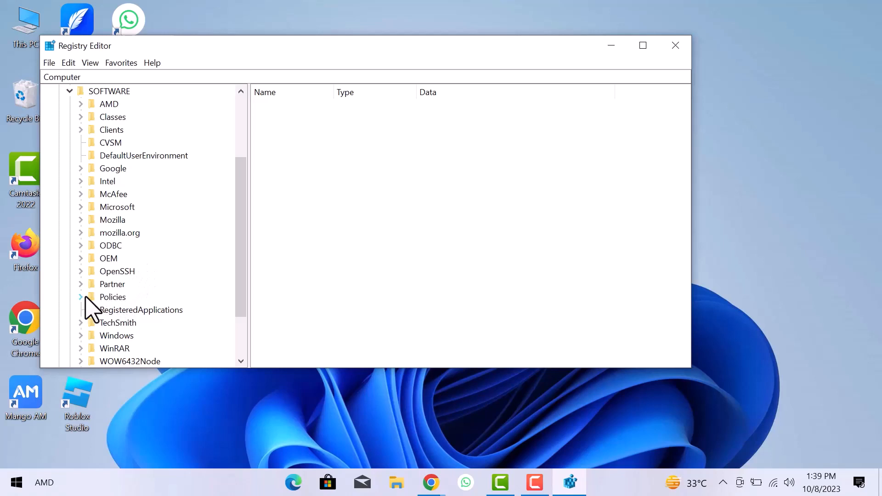
{"action": "left_click", "coordinate": [80, 297]}
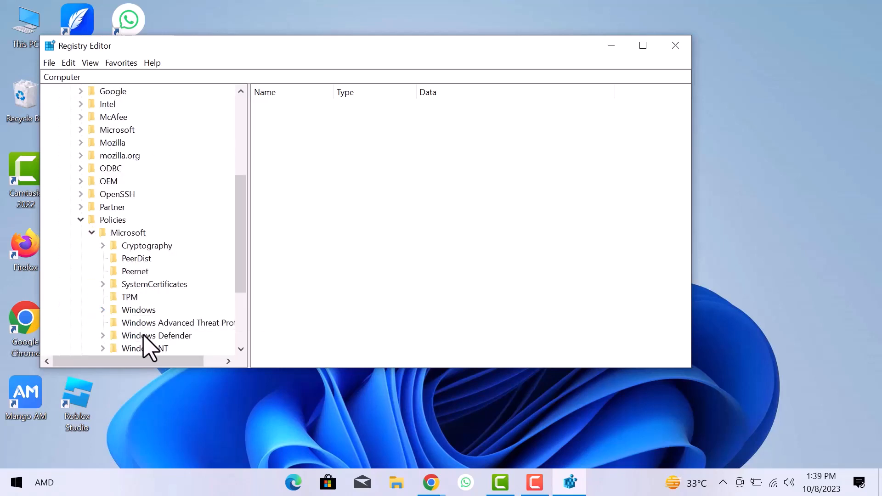
{"action": "left_click", "coordinate": [103, 335]}
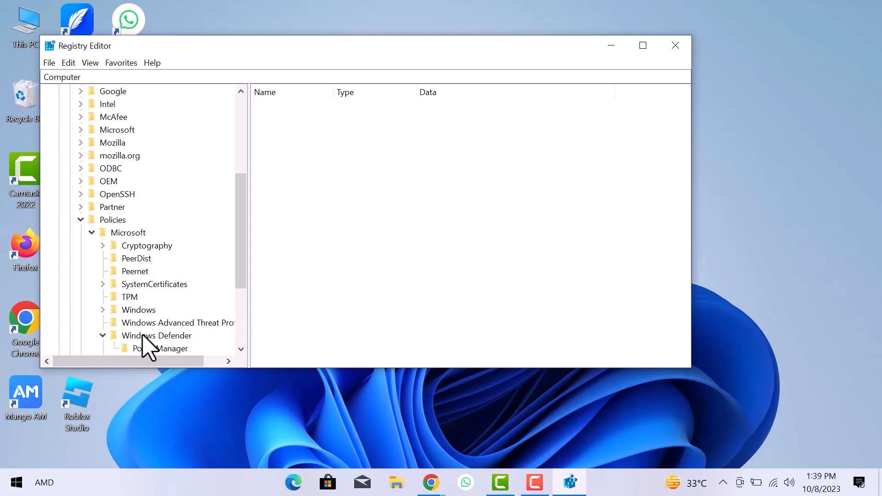
{"action": "left_click", "coordinate": [156, 335]}
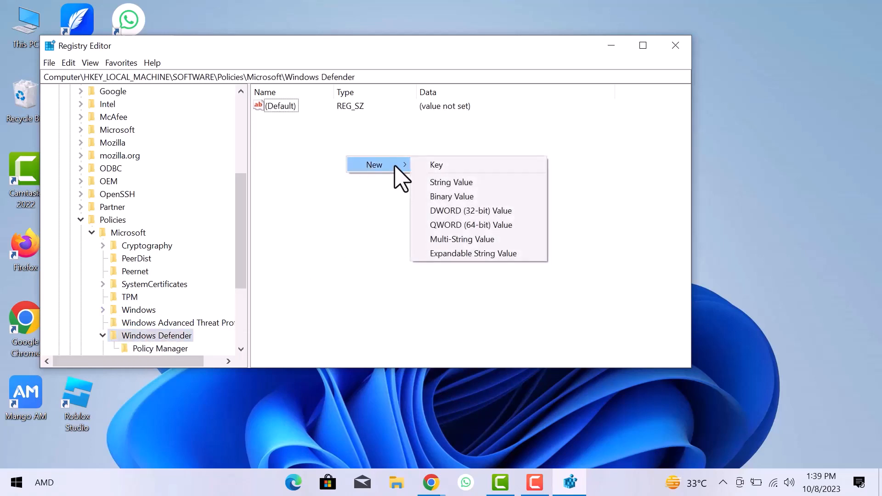
Create a DWORD (32-bit) value named diableAntiSpyware and open it for editing
{"action": "left_click", "coordinate": [471, 211]}
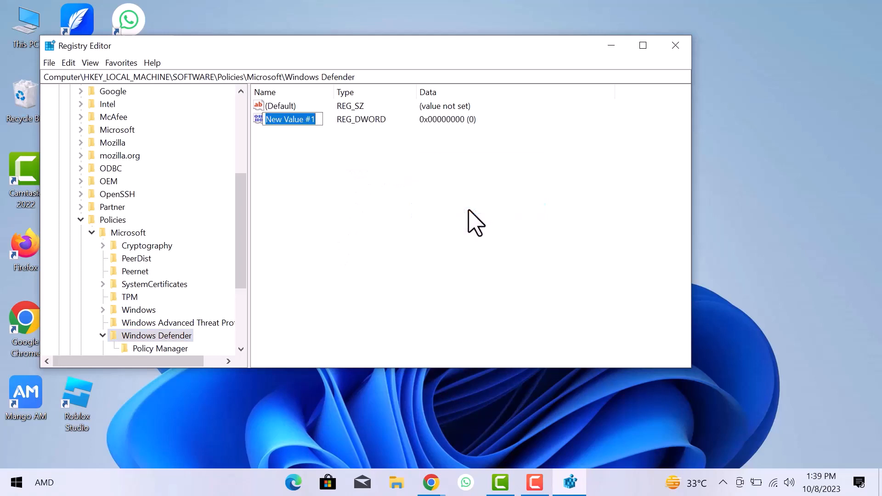
{"action": "type", "text": "New"}
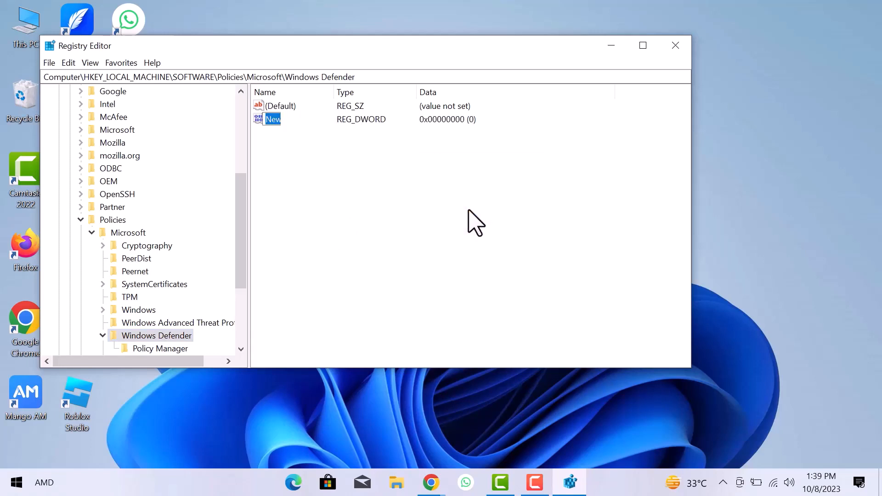
{"action": "type", "text": "diableAnti"}
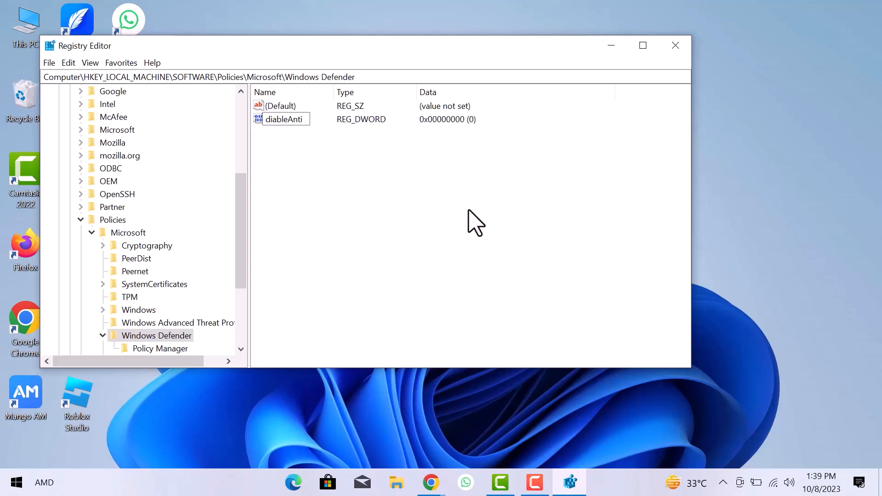
{"action": "type", "text": "Spyware"}
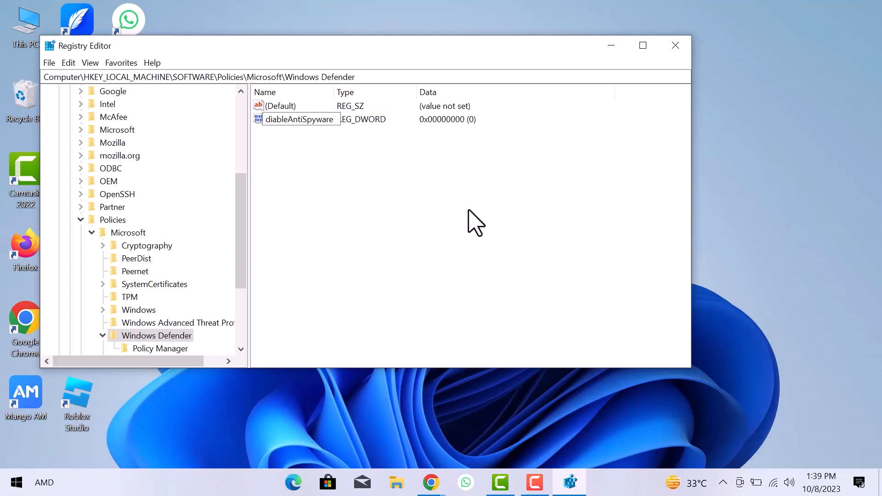
{"action": "left_click", "coordinate": [298, 119]}
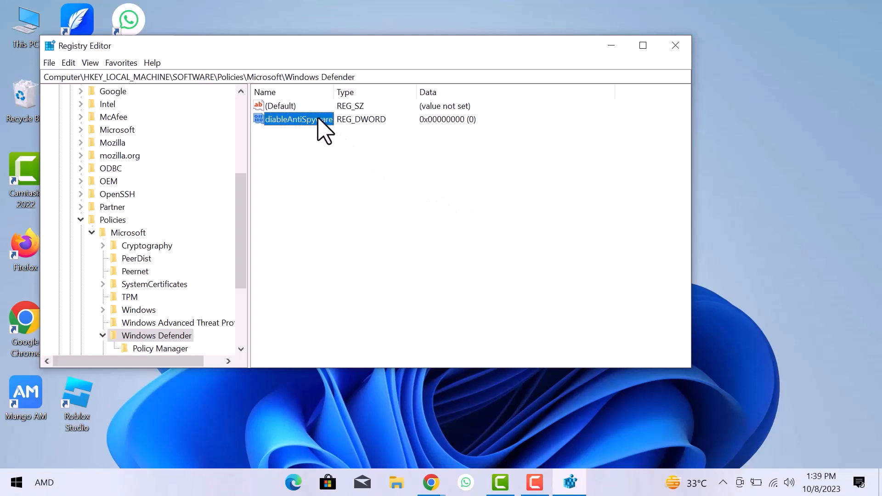
{"action": "double_click", "coordinate": [295, 119]}
{"action": "type", "text": "1"}
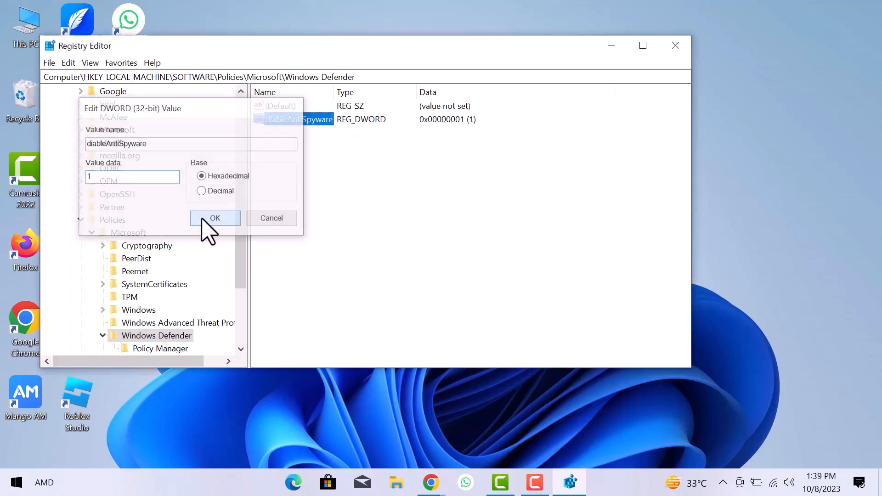
Save diableAntiSpyware with value data 1 and close Registry Editor
{"action": "left_click", "coordinate": [215, 218]}
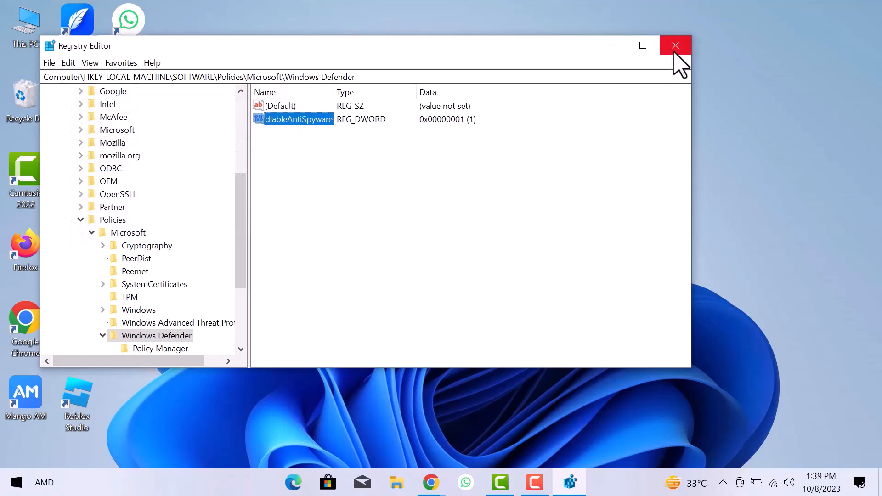
{"action": "left_click", "coordinate": [675, 45]}
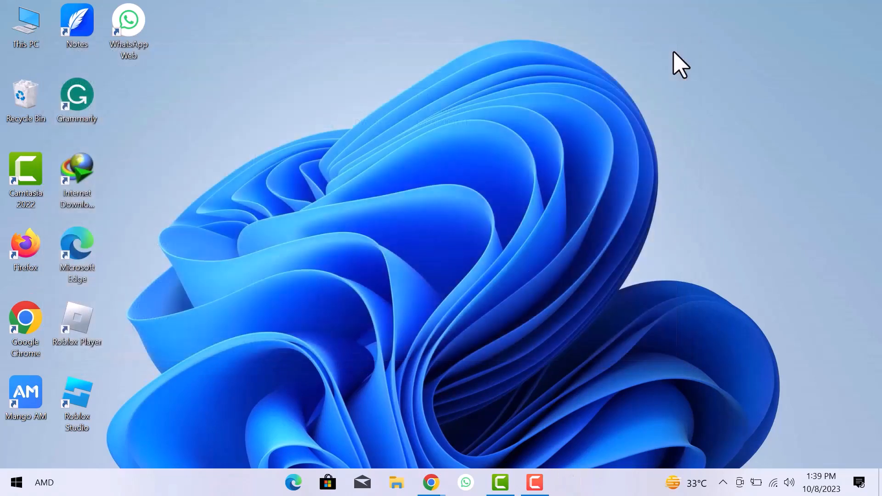